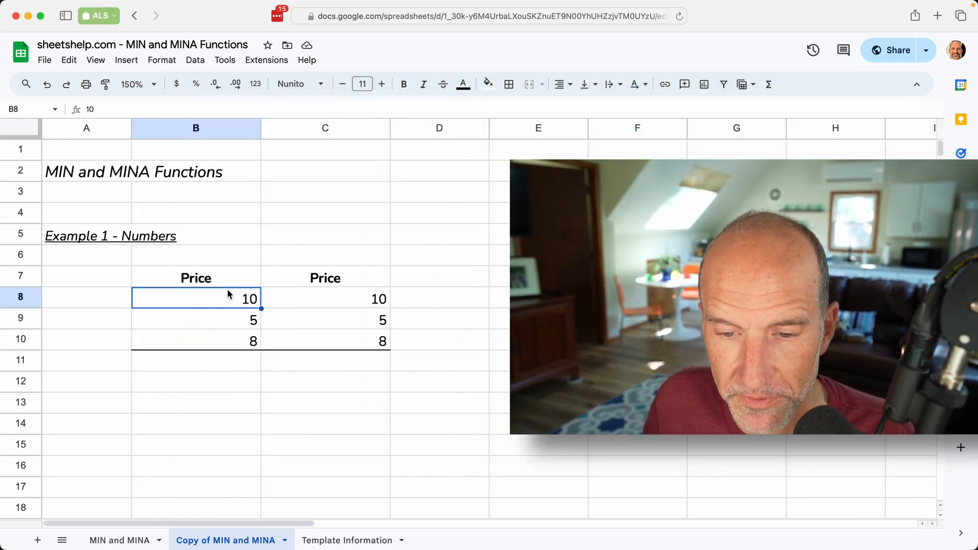
Step: Enter =MIN(B8:B10) in B11, returning 5 as the lowest of the three prices
{"action": "left_click", "coordinate": [196, 318]}
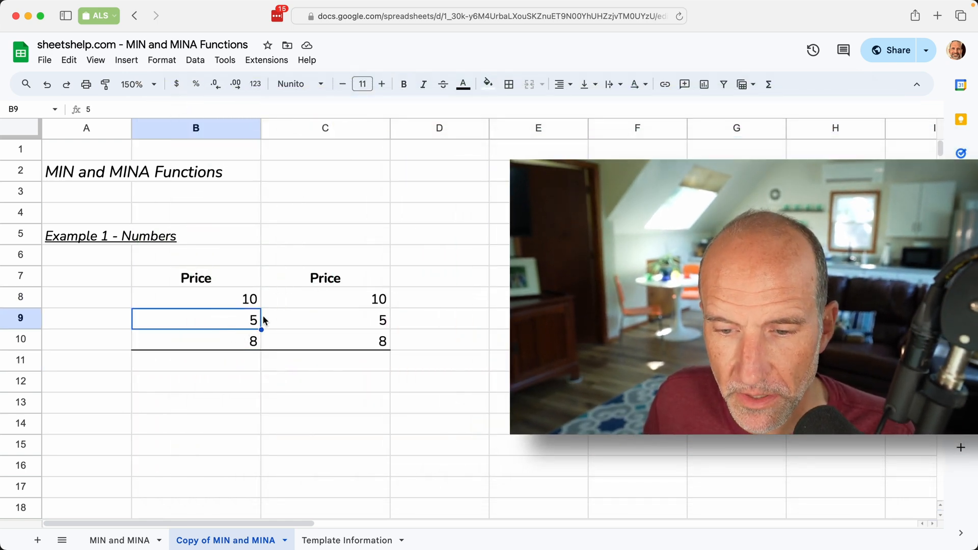
{"action": "left_click", "coordinate": [297, 318]}
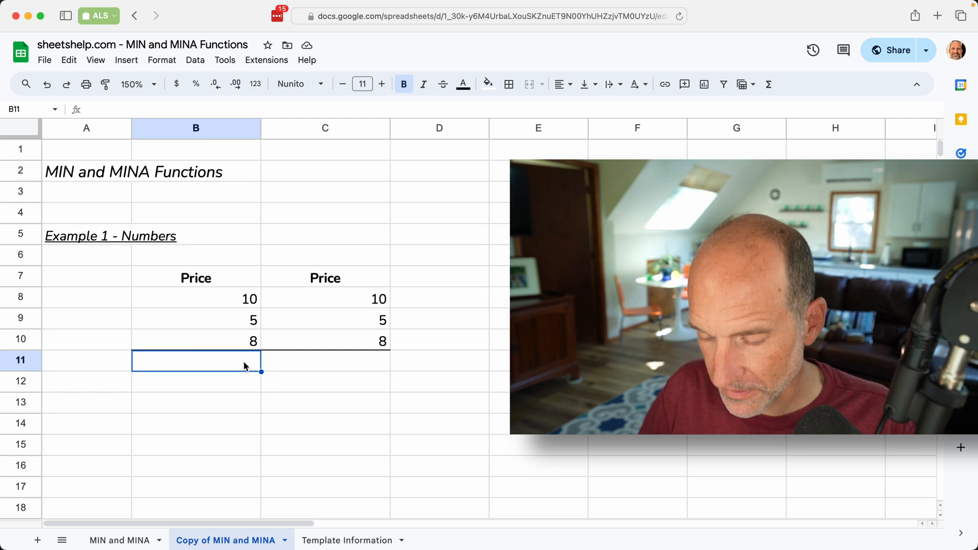
{"action": "type", "text": "="}
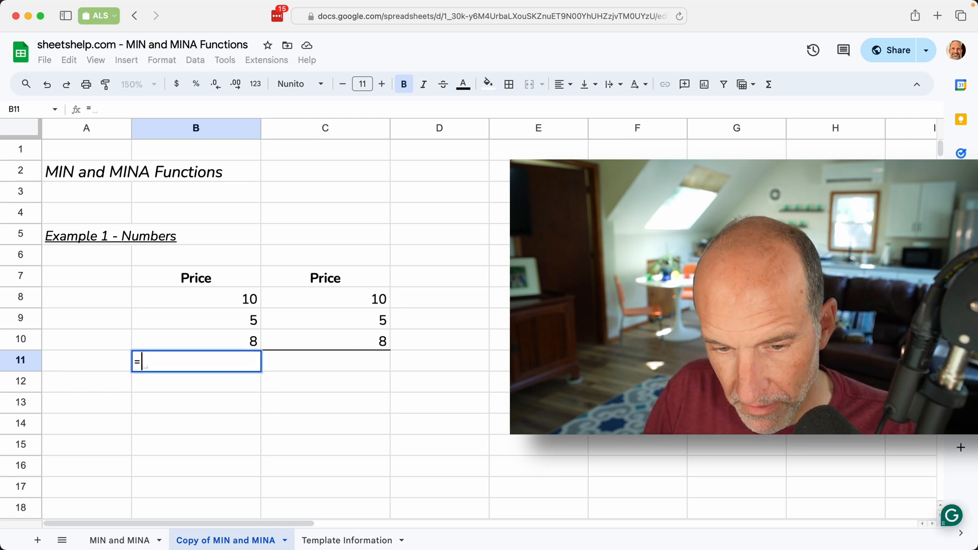
{"action": "type", "text": "MIN("}
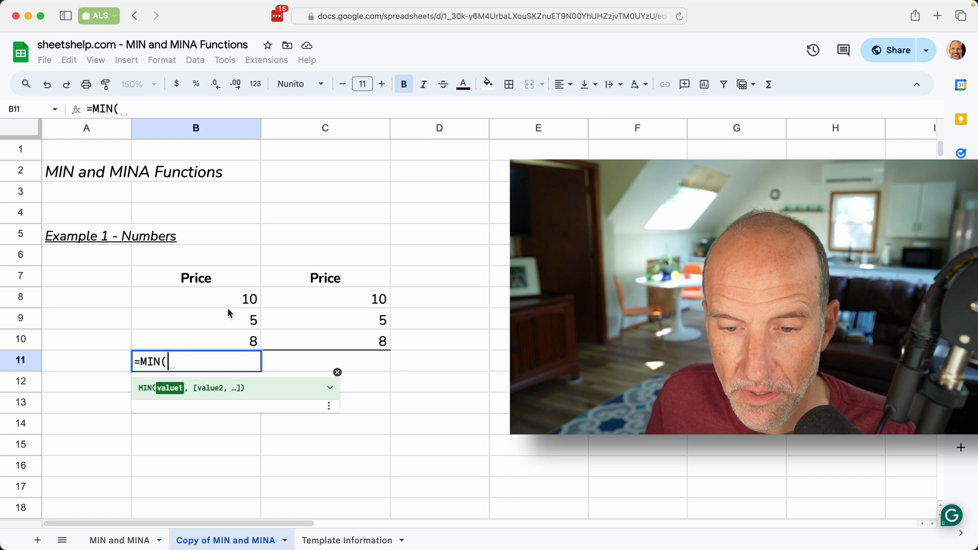
{"action": "mouse_move", "coordinate": [227, 304]}
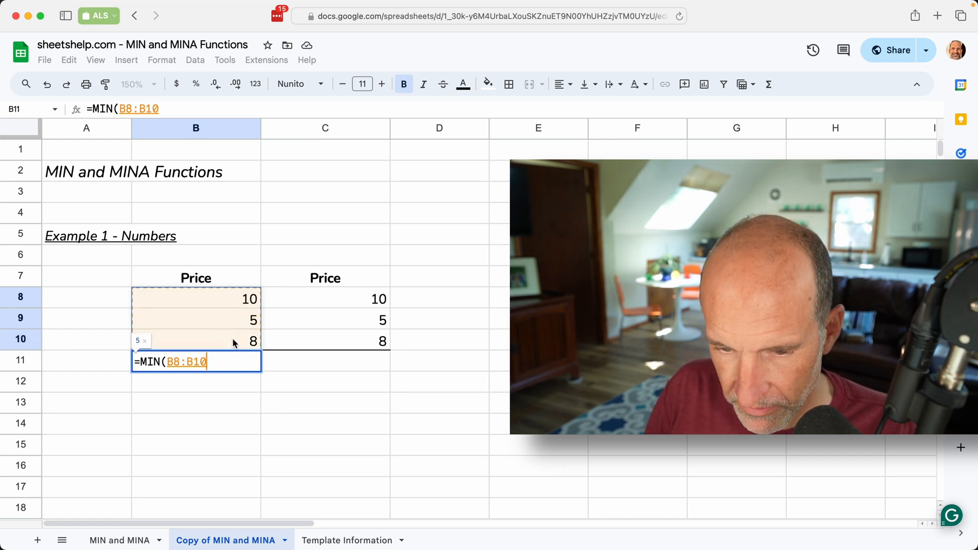
{"action": "key", "text": "Enter"}
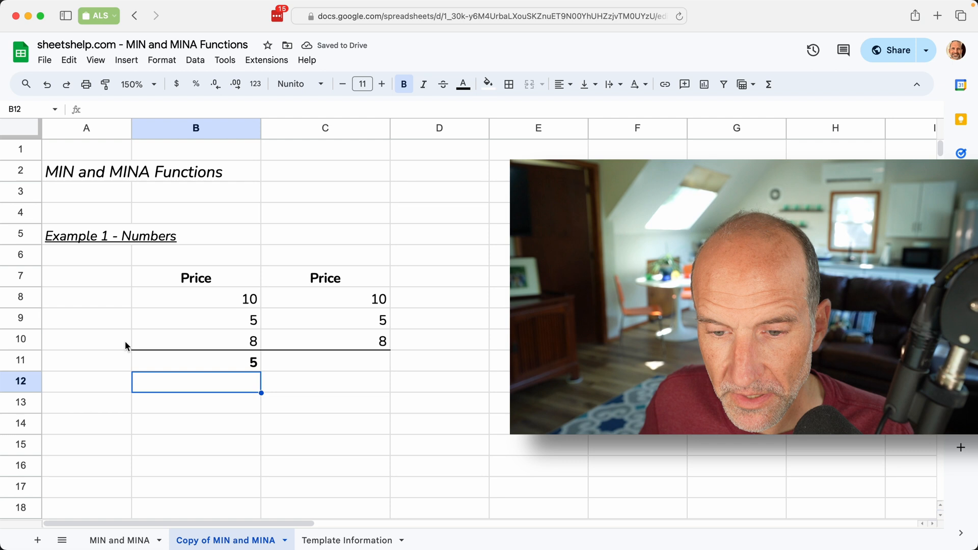
{"action": "left_click", "coordinate": [196, 318]}
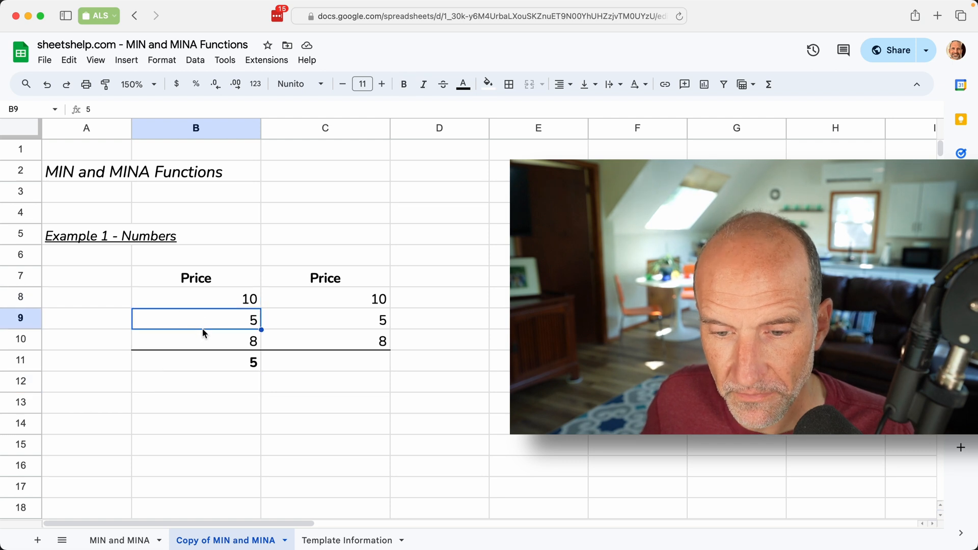
{"action": "left_click", "coordinate": [208, 340]}
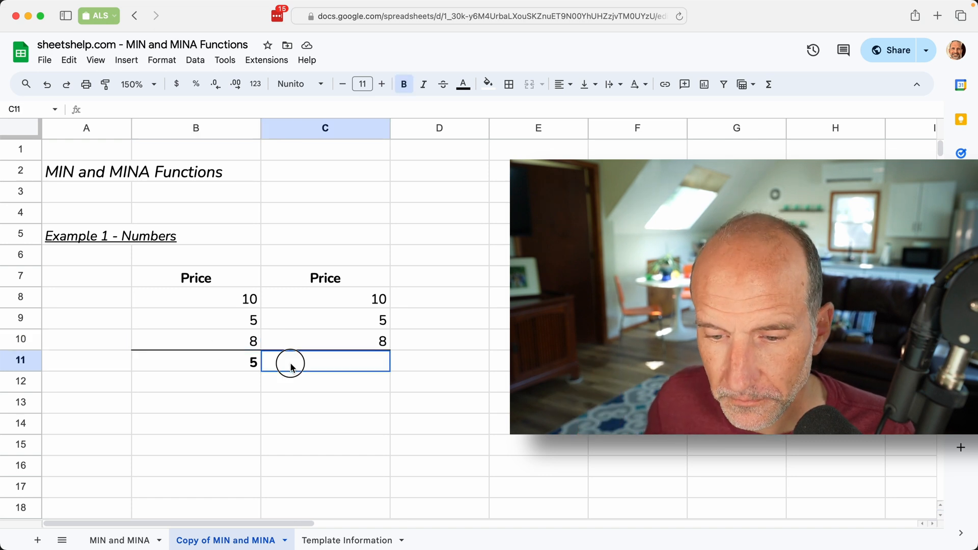
Step: Enter =MINA(C8:C10) in C11, also returning 5
{"action": "type", "text": "="}
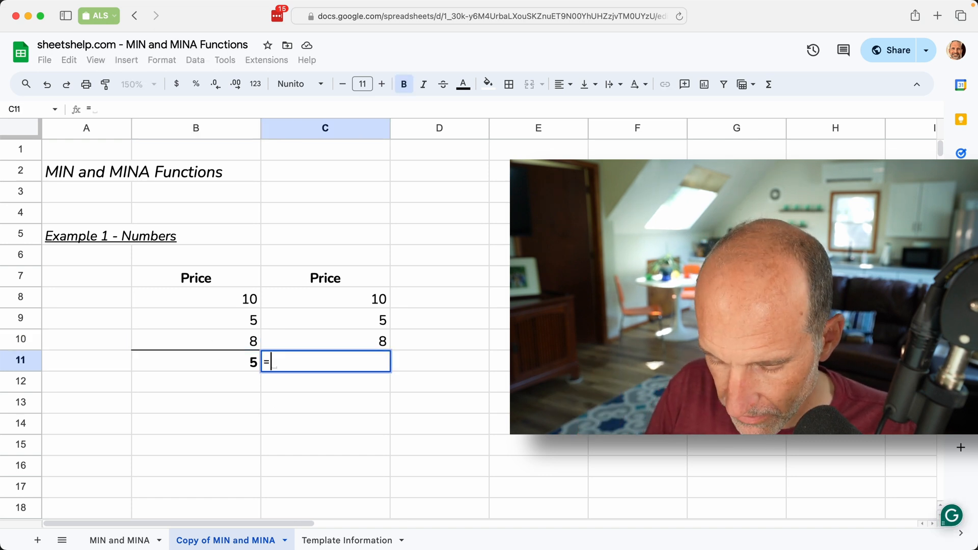
{"action": "type", "text": "MINA(C8:C10"}
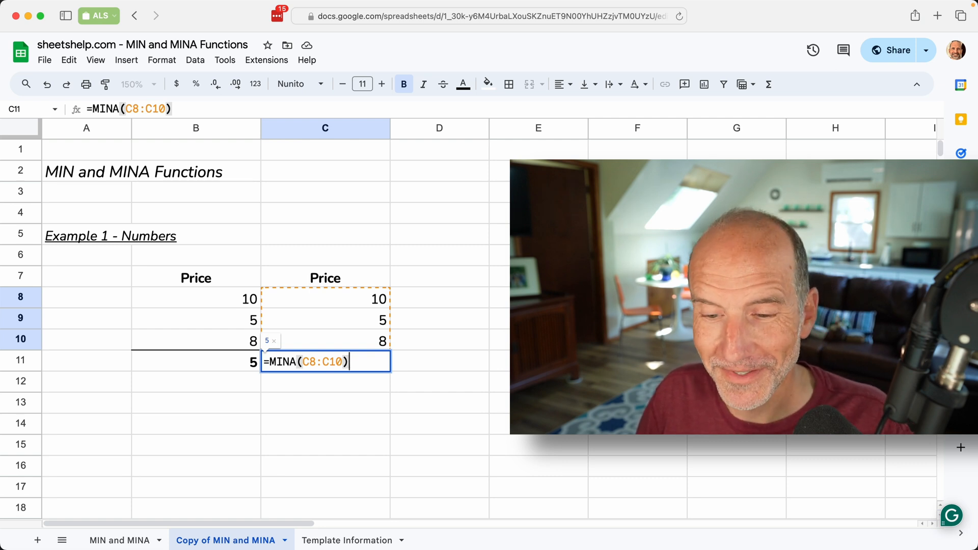
{"action": "key", "text": "Enter"}
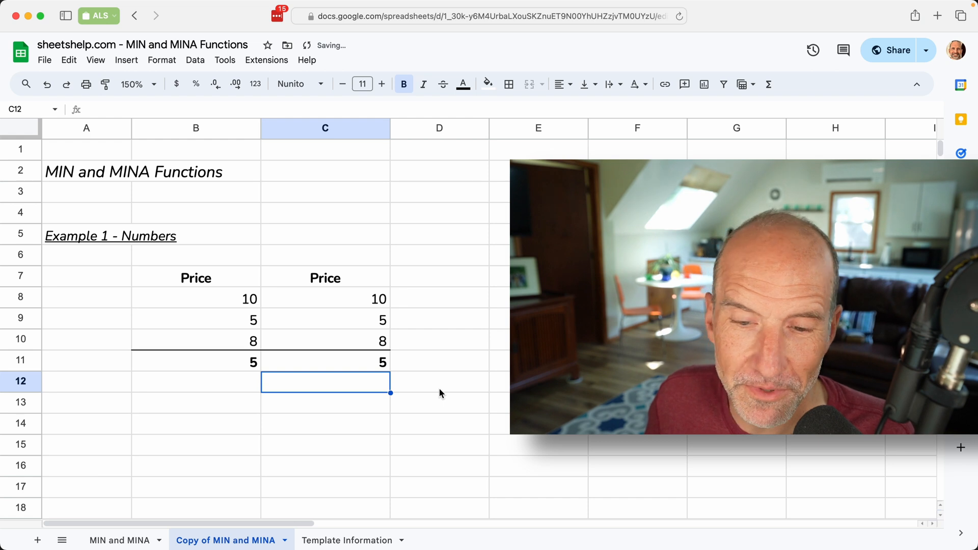
Step: Enter =MIN(B26:B28) in B29 and =MINA(C26:C28) in C29, both giving February 5, 2019
{"action": "scroll", "scroll_direction": "down", "scroll_amount": 3}
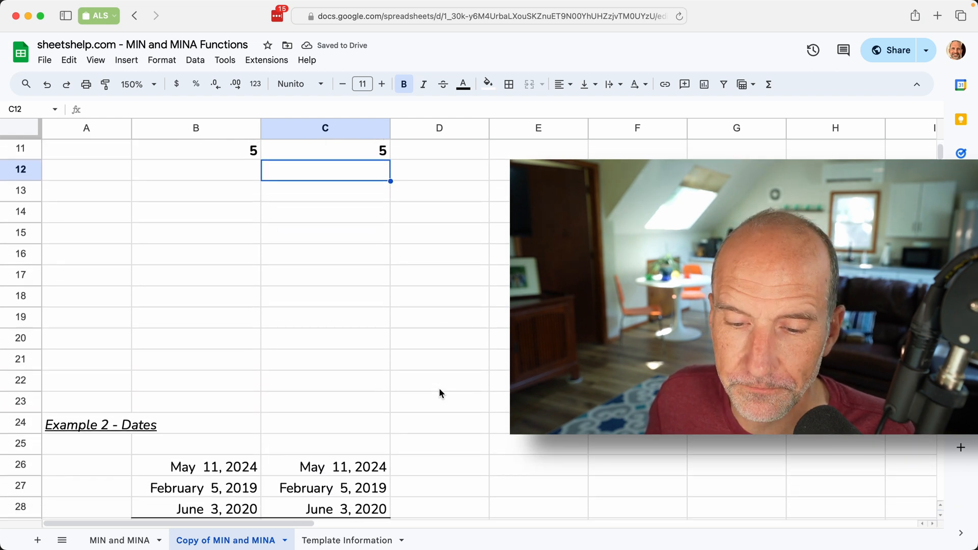
{"action": "scroll", "scroll_direction": "down", "scroll_amount": 3}
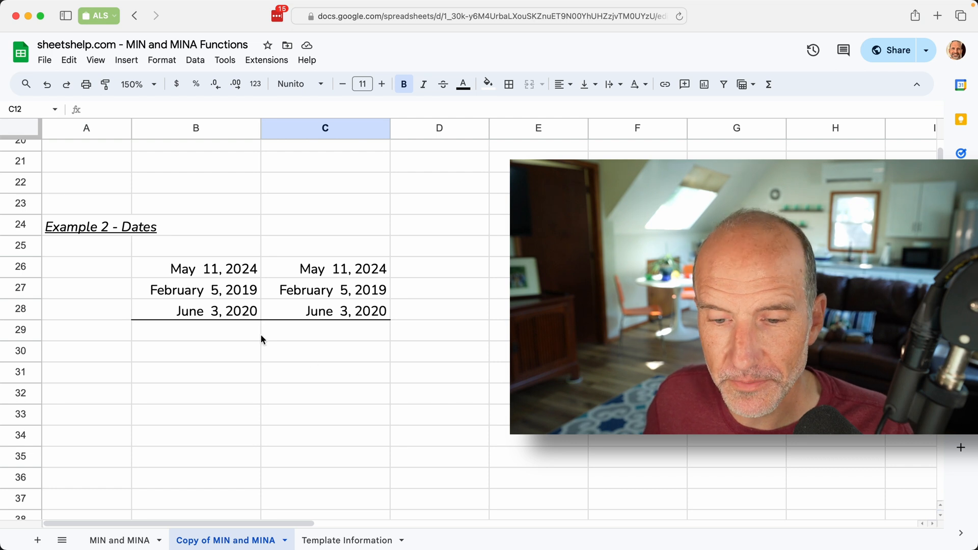
{"action": "type", "text": "="}
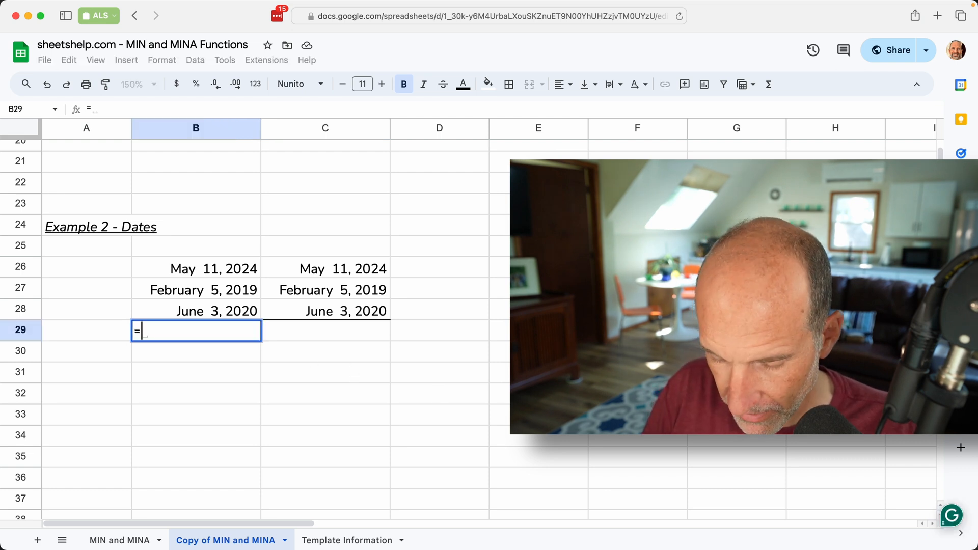
{"action": "type", "text": "MIN"}
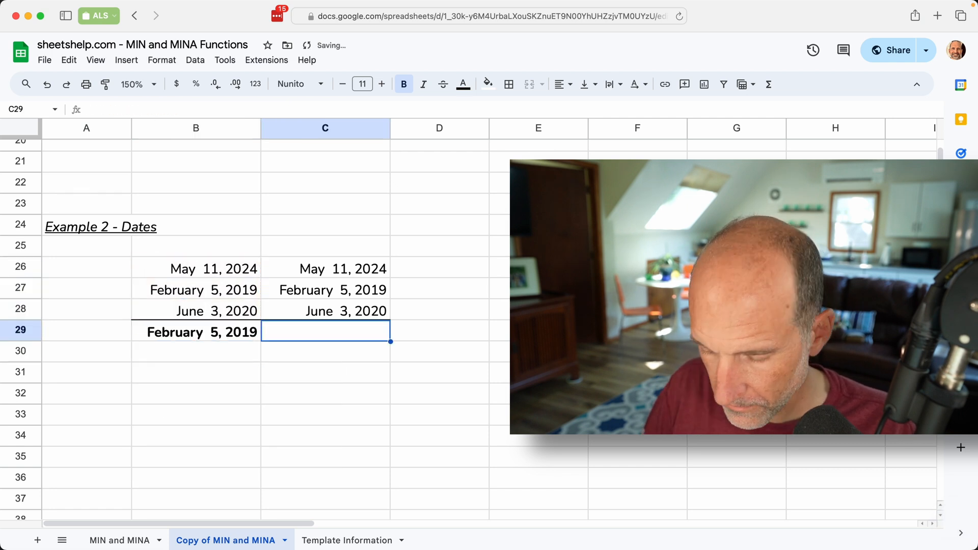
{"action": "type", "text": "=MINA("}
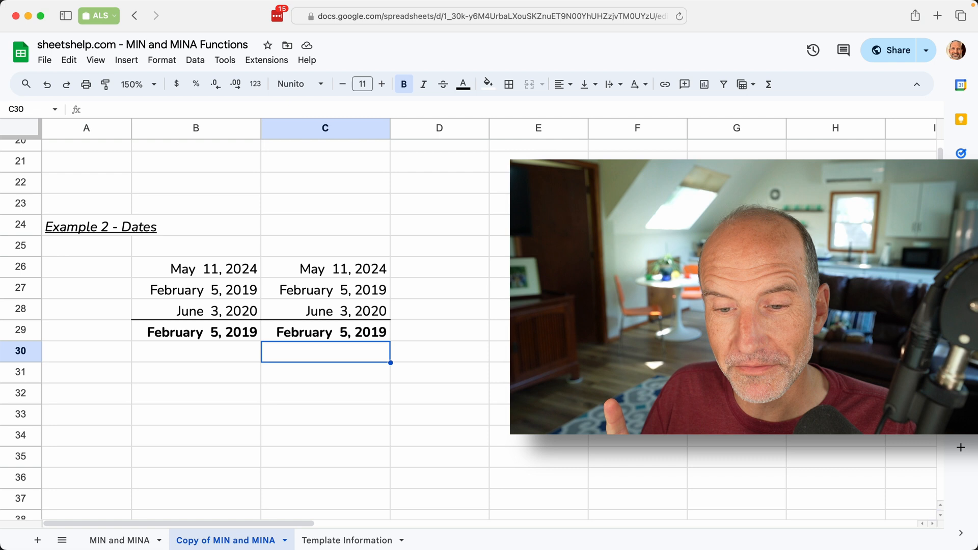
Step: Format dates B26:B28 as plain numbers like 43,501.00 and compare with C27's February 5, 2019
{"action": "left_click", "coordinate": [195, 268]}
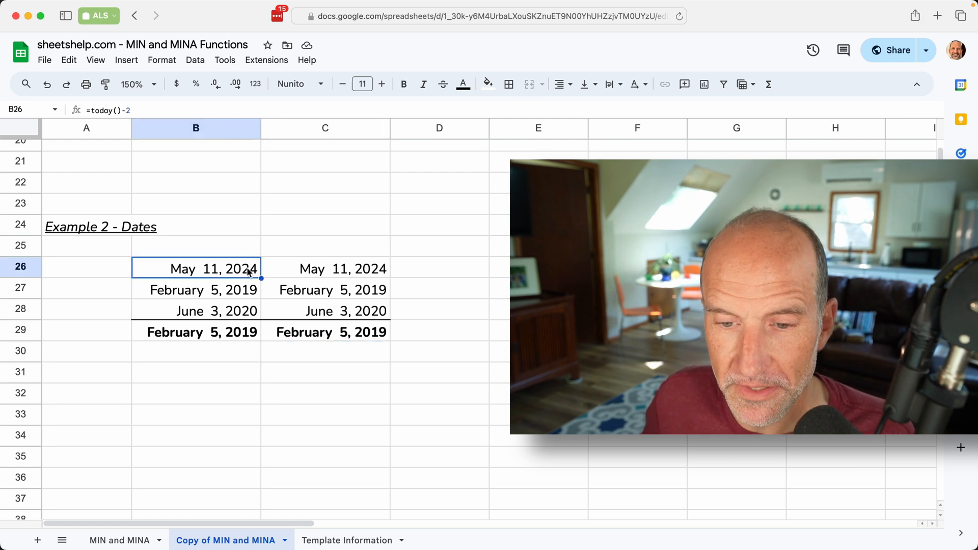
{"action": "left_click", "coordinate": [196, 289]}
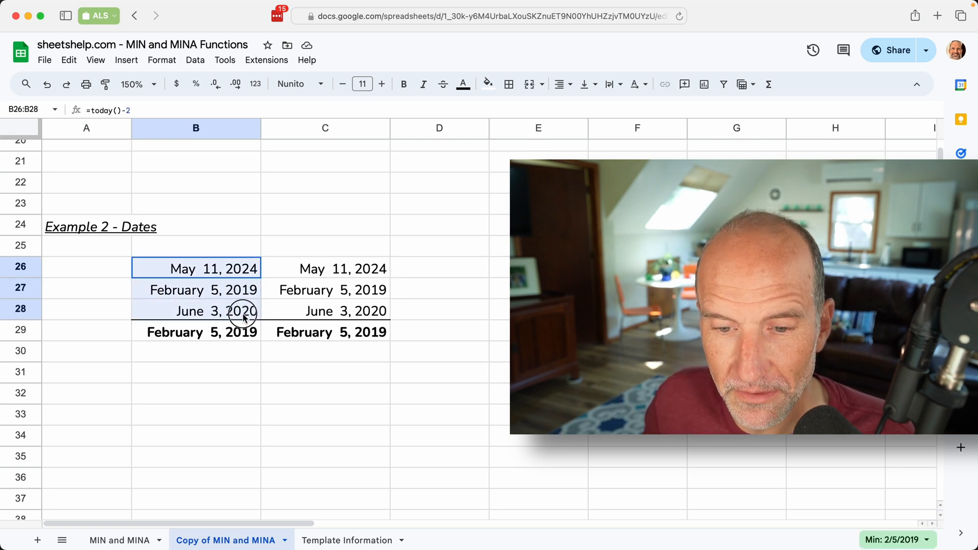
{"action": "left_click", "coordinate": [161, 59]}
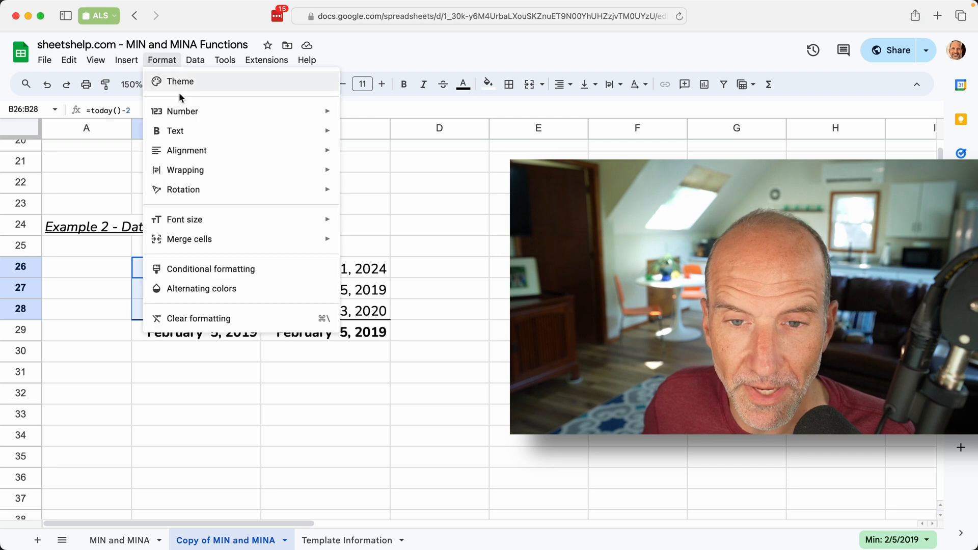
{"action": "mouse_move", "coordinate": [181, 111]}
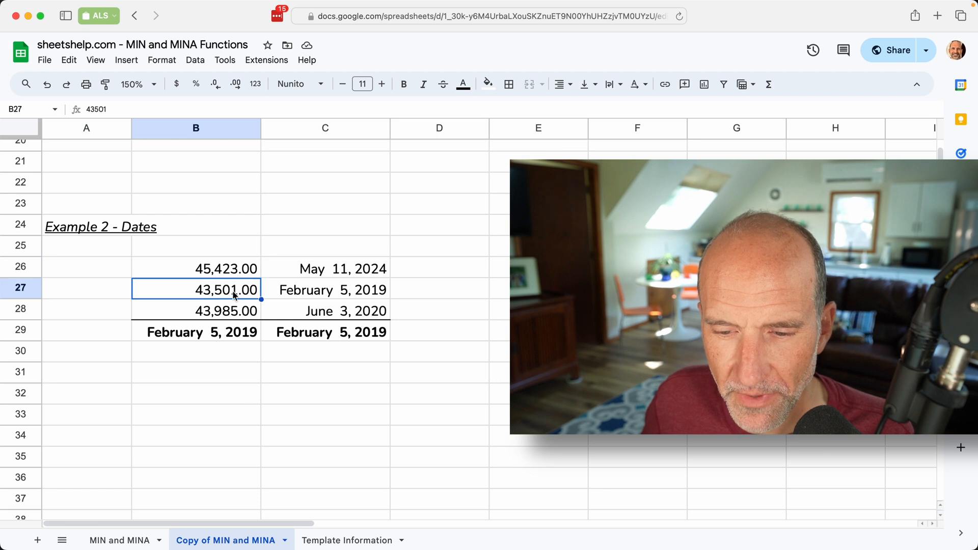
{"action": "mouse_move", "coordinate": [289, 291]}
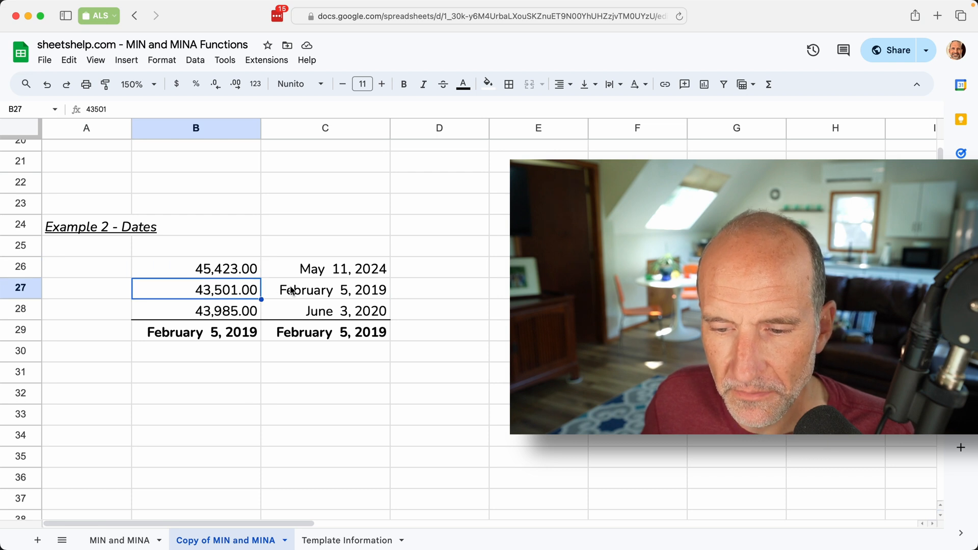
{"action": "left_click", "coordinate": [325, 290]}
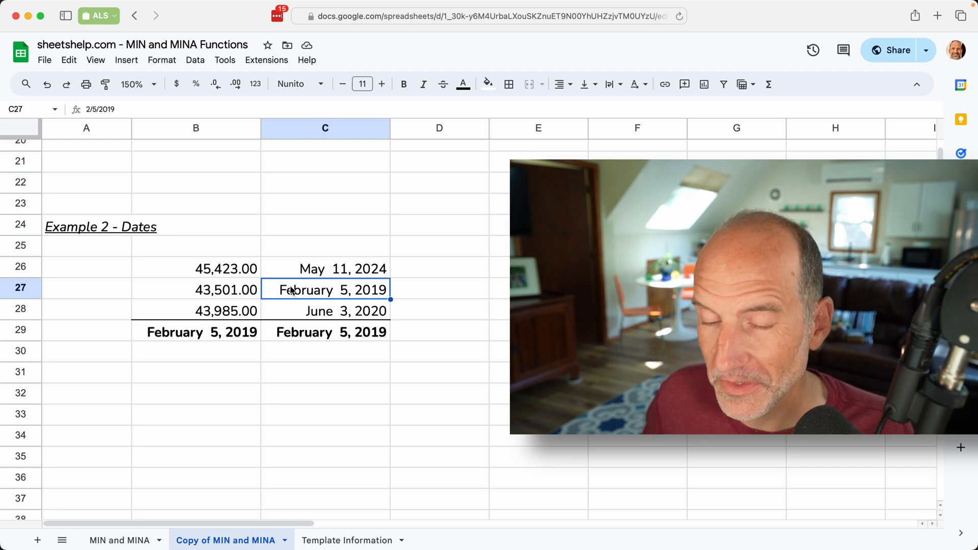
Step: Scroll to Example 3, Numbers and Text, and select B52 below the first Amount column
{"action": "scroll", "scroll_direction": "down", "scroll_amount": 3}
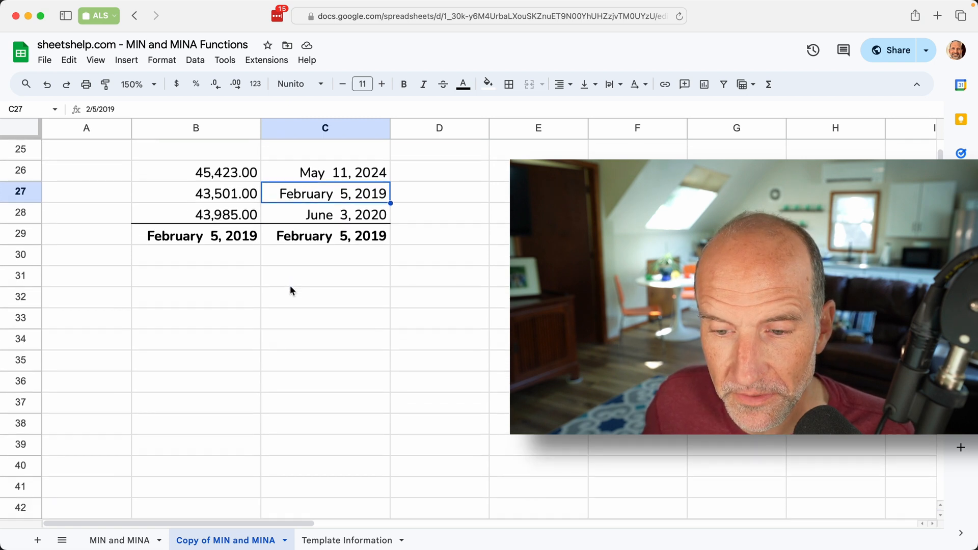
{"action": "scroll", "scroll_direction": "down", "scroll_amount": 3}
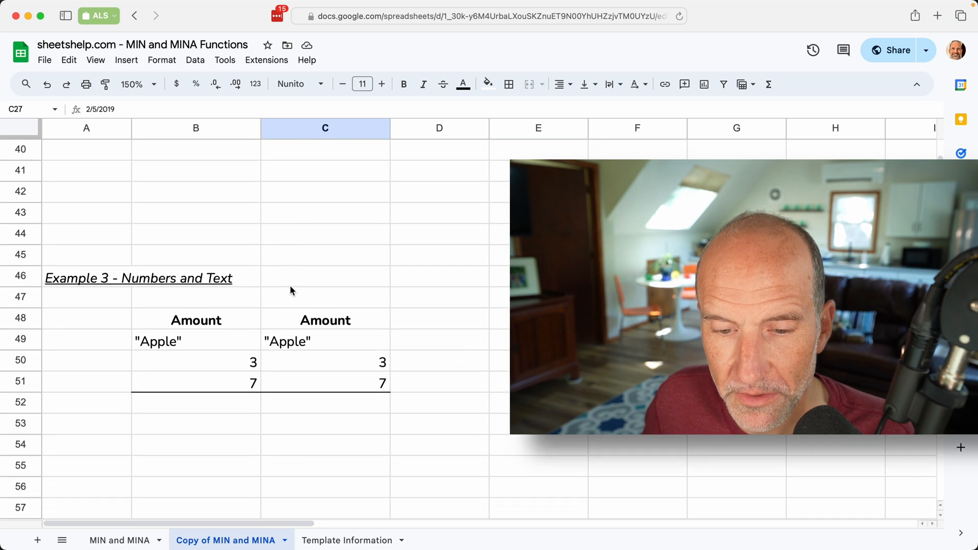
{"action": "left_click", "coordinate": [196, 323]}
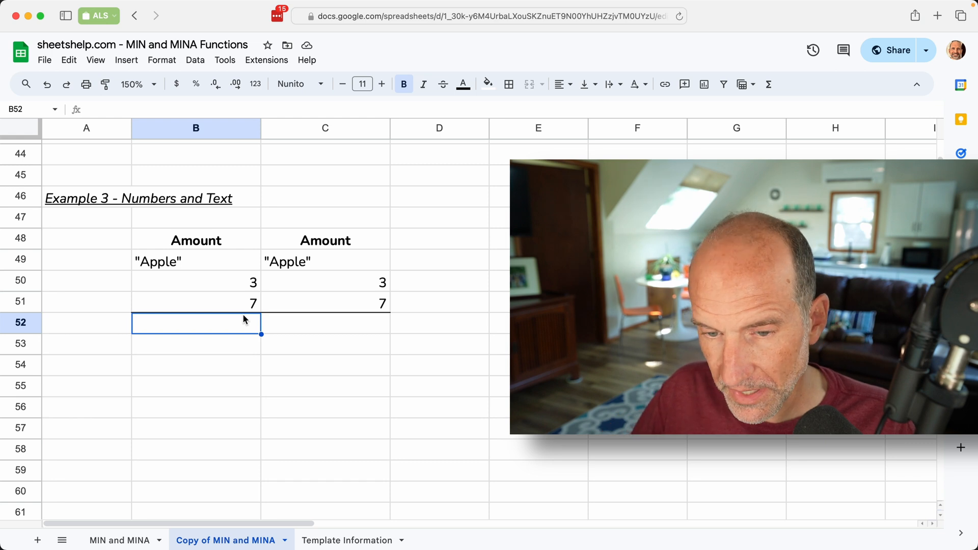
Step: Enter =MIN(B49:B51) in B52, returning 3 while ignoring the "Apple" text
{"action": "type", "text": "="}
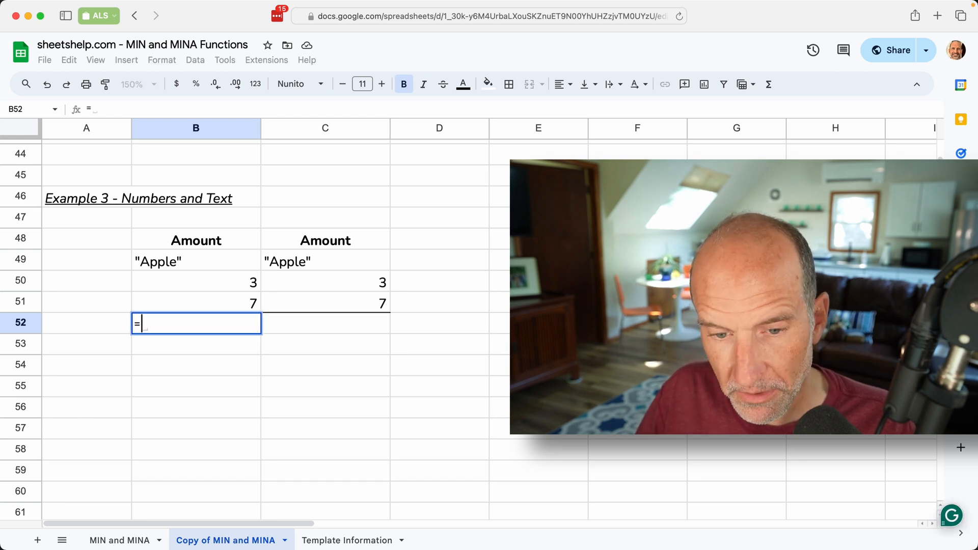
{"action": "type", "text": "MIN"}
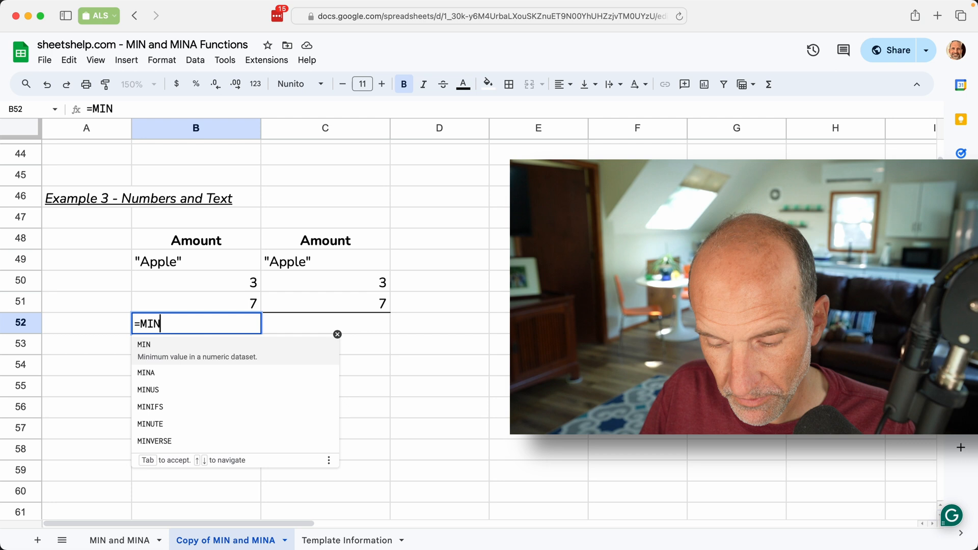
{"action": "type", "text": "(B49:B51"}
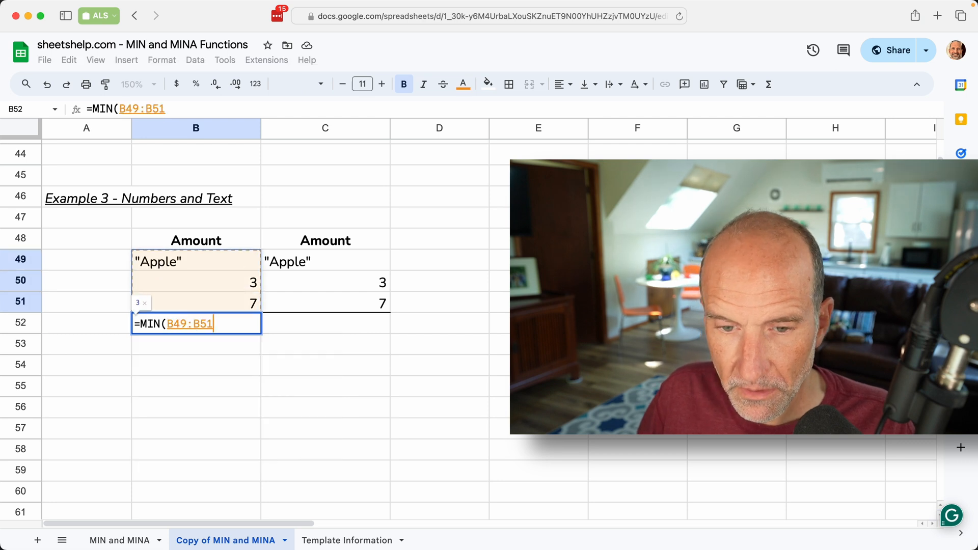
{"action": "key", "text": "Enter"}
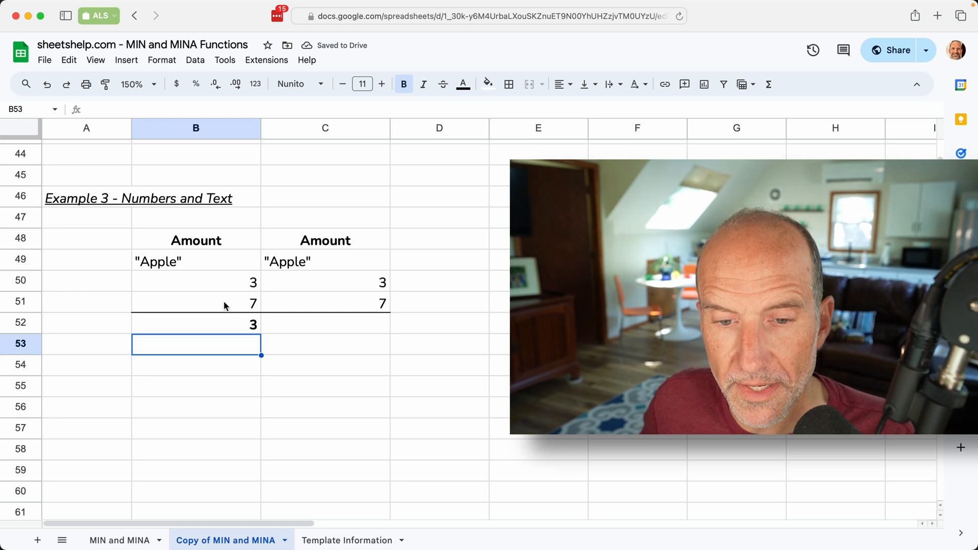
{"action": "left_click", "coordinate": [195, 261]}
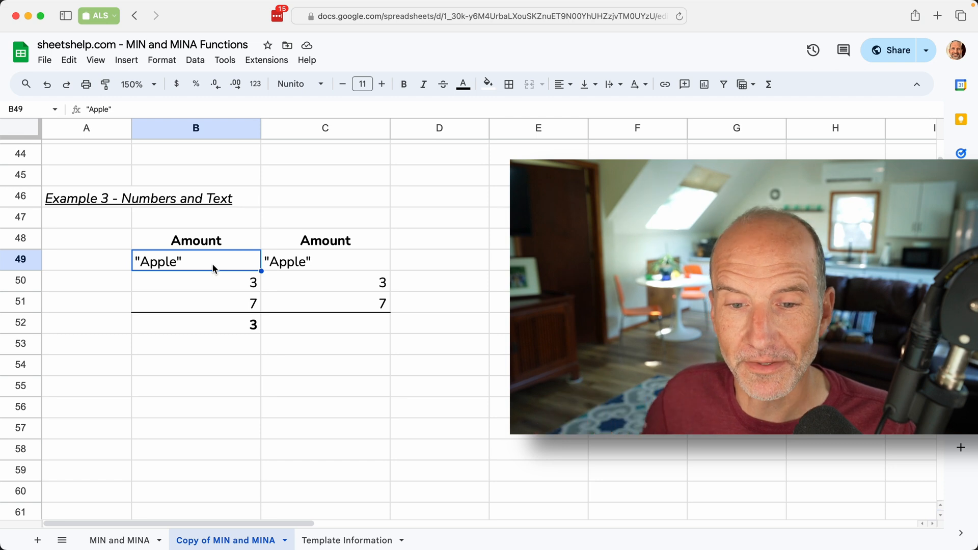
{"action": "mouse_move", "coordinate": [182, 264]}
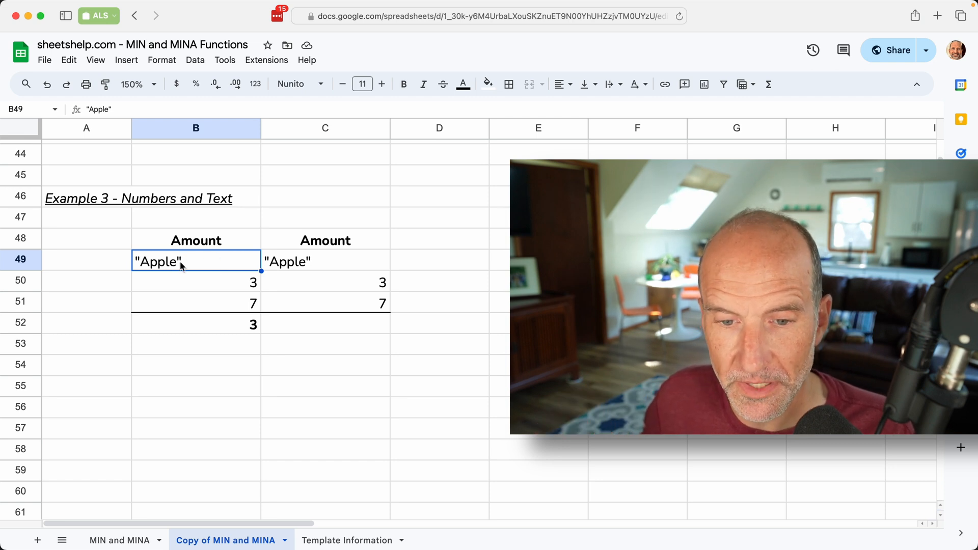
{"action": "mouse_move", "coordinate": [187, 263]}
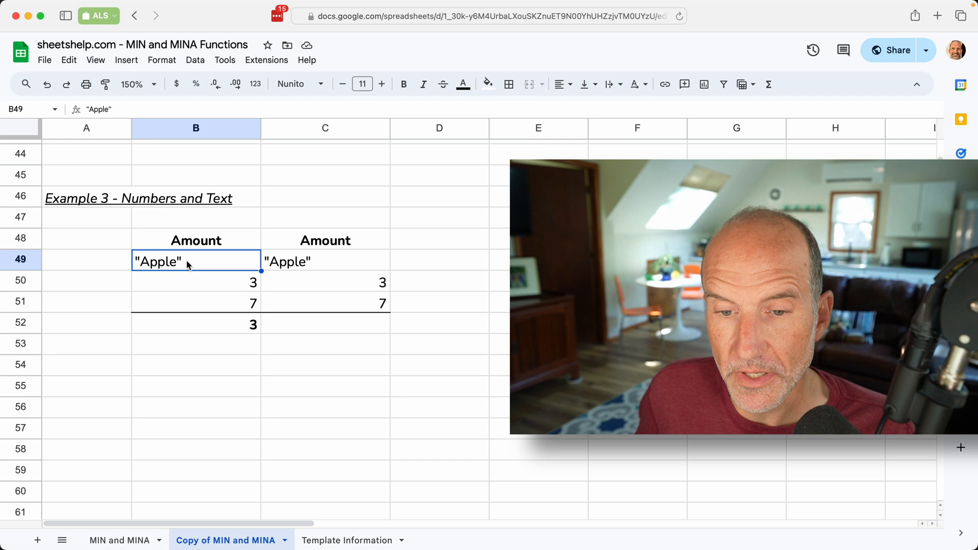
{"action": "left_click", "coordinate": [196, 281]}
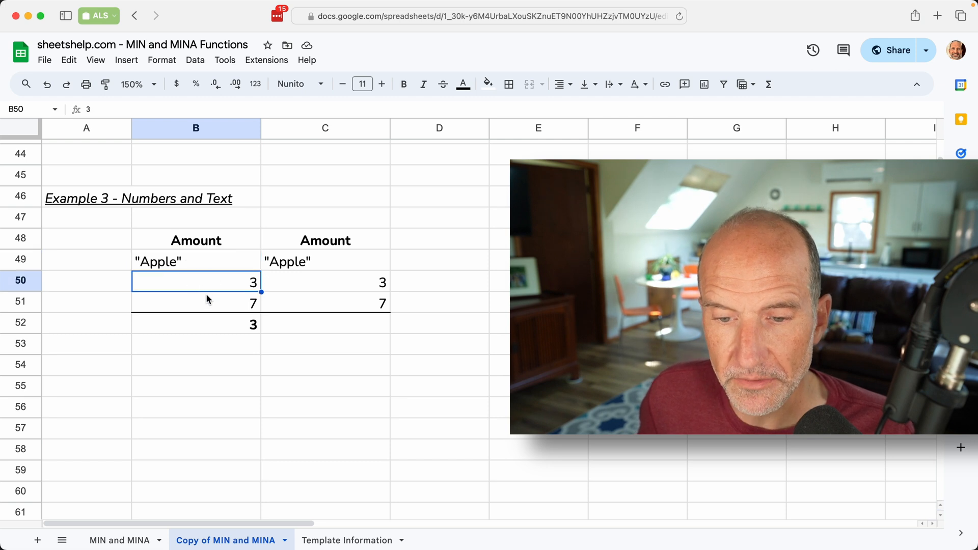
{"action": "left_click", "coordinate": [196, 302]}
{"action": "type", "text": "="}
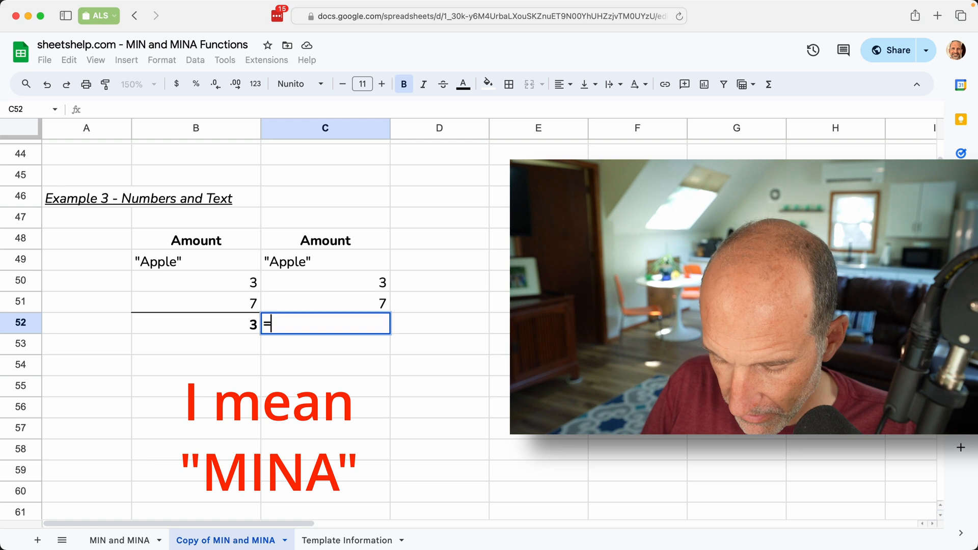
Step: Enter =MINA(C49:C51) in C52, returning 0 because "Apple" counts as zero
{"action": "type", "text": "MINA(C49:C51"}
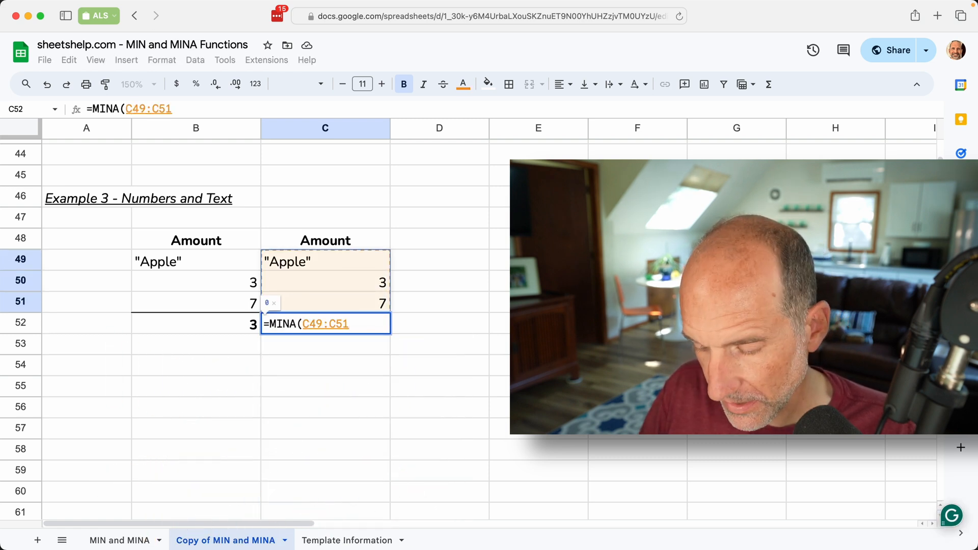
{"action": "type", "text": ")"}
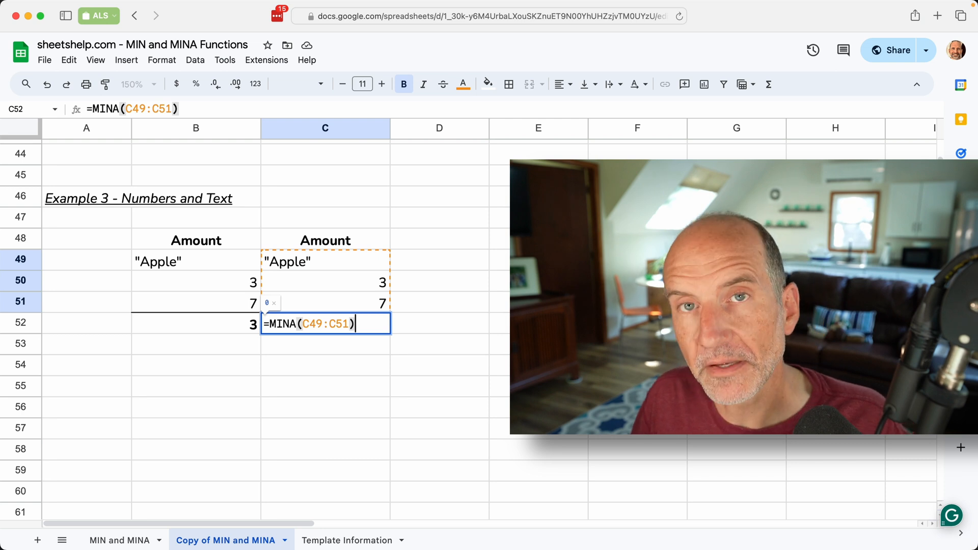
{"action": "key", "text": "Enter"}
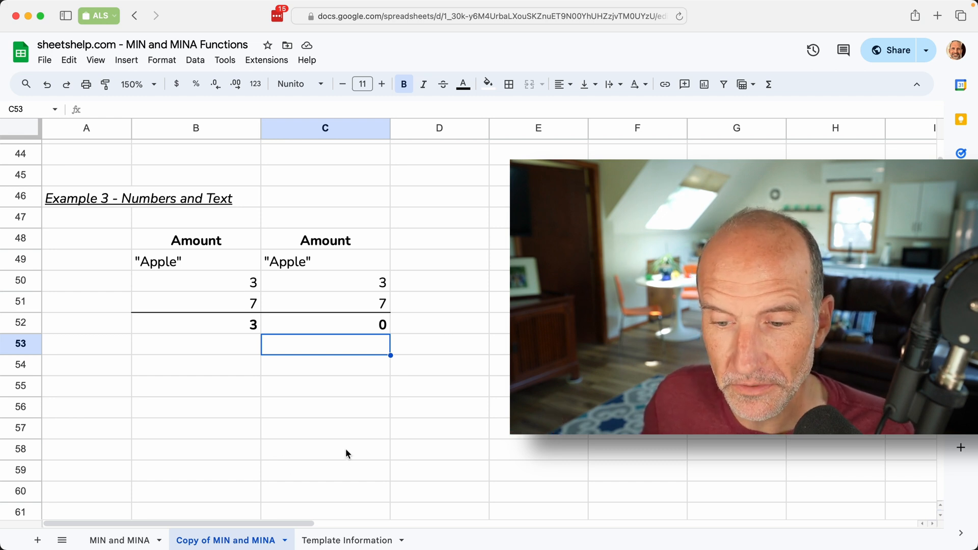
Step: Scroll to Example 4, Boolean Values, and select B75 below the first checkbox column
{"action": "scroll", "scroll_direction": "down", "scroll_amount": 3}
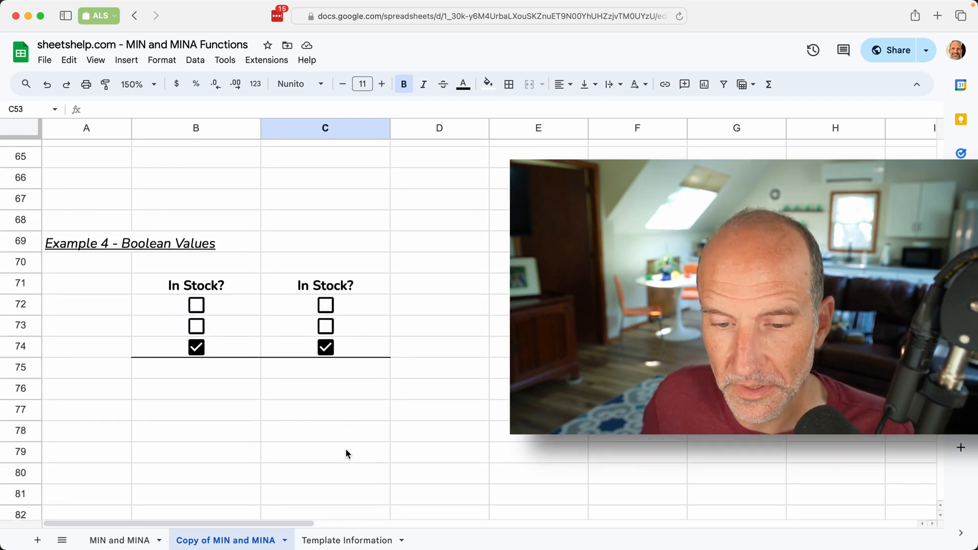
{"action": "scroll", "scroll_direction": "down", "scroll_amount": 3}
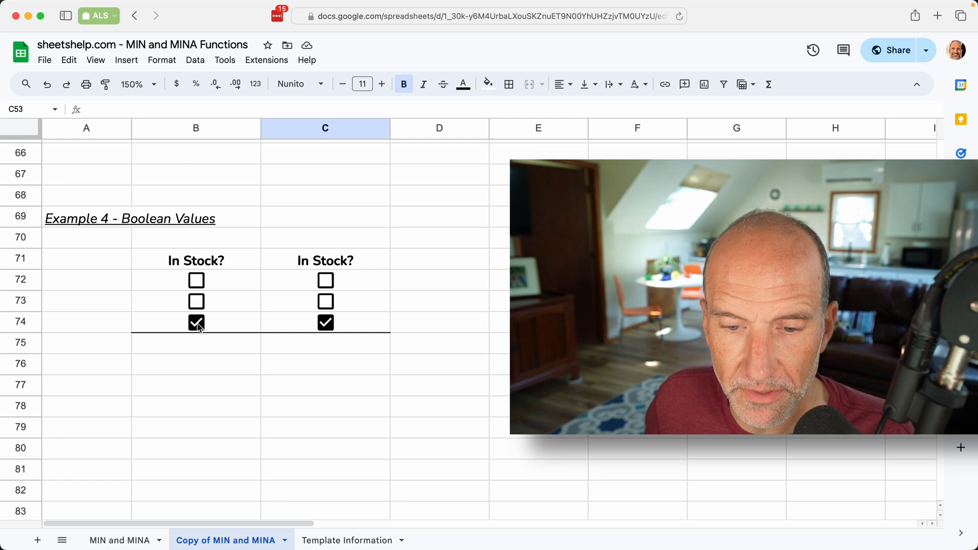
{"action": "left_click", "coordinate": [195, 322]}
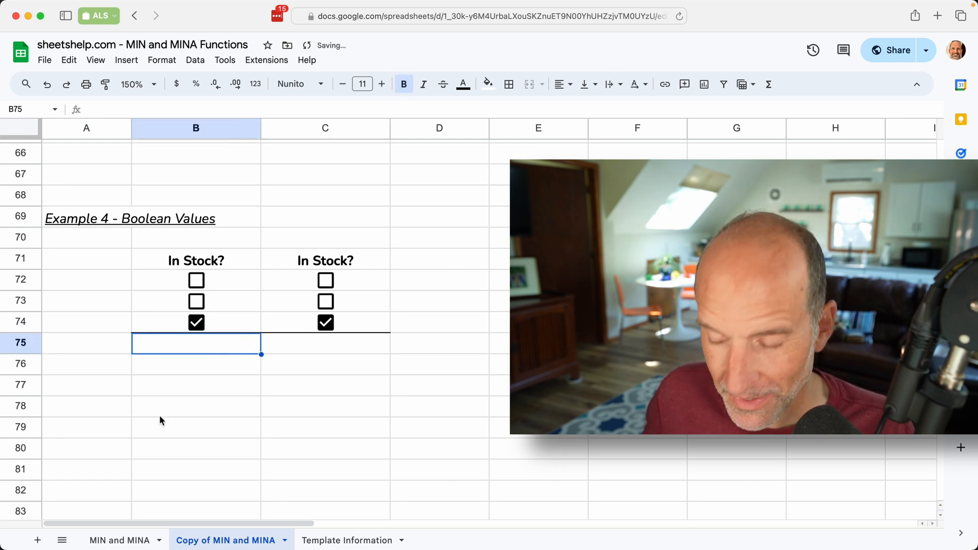
Step: Enter =MIN(B73:B74) in B75, returning 0 for the checkboxes
{"action": "type", "text": "=MI"}
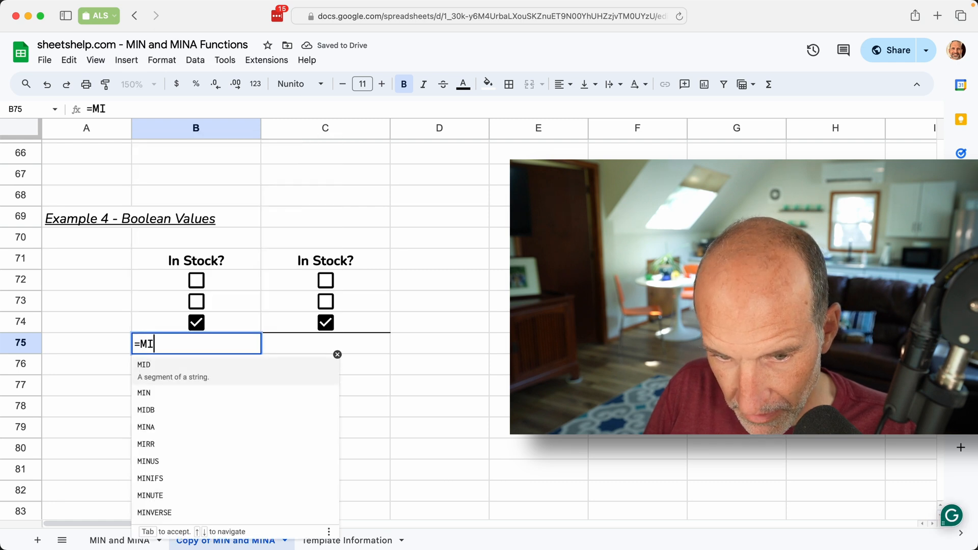
{"action": "type", "text": "N(B73:B74"}
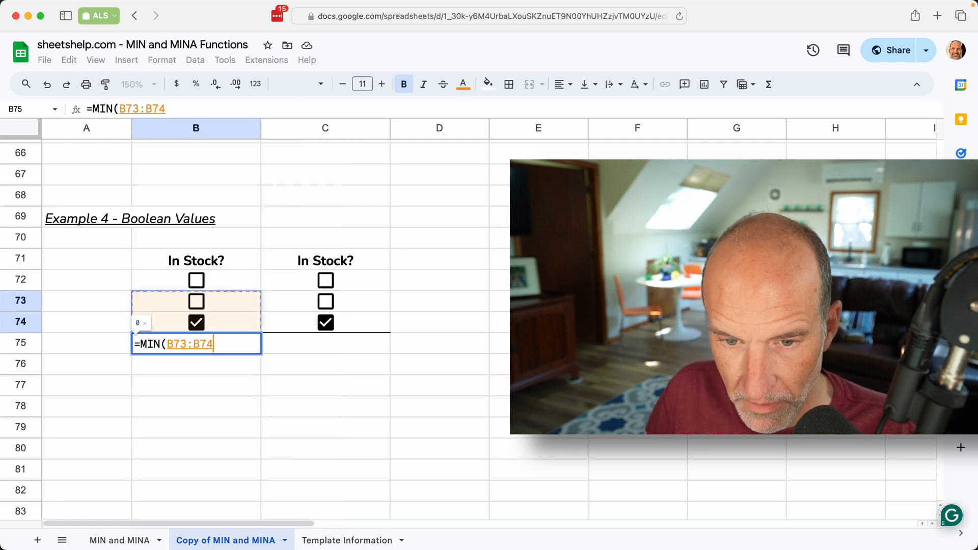
{"action": "key", "text": "Enter"}
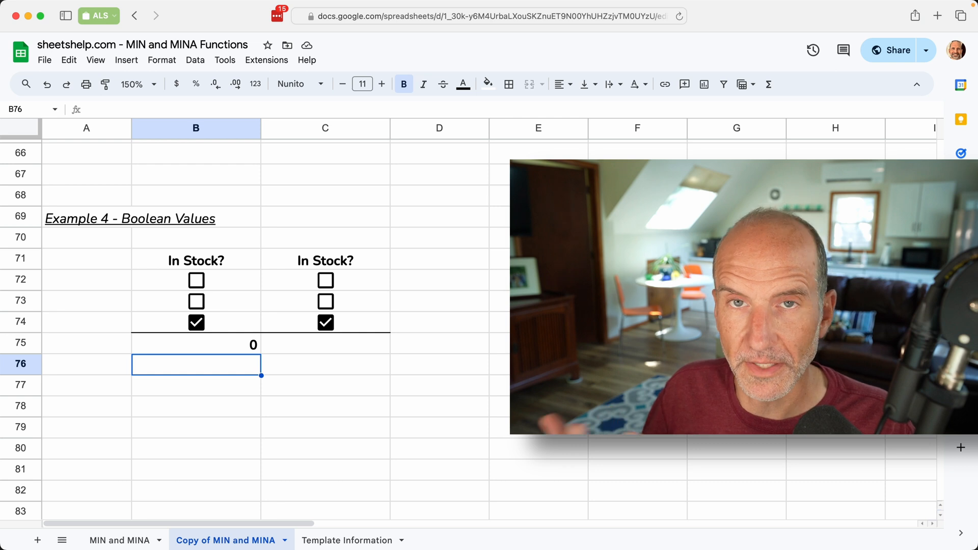
Step: Enter =MINA(C72:C74) in C75, also returning 0 for the second checkbox column
{"action": "left_click", "coordinate": [325, 345]}
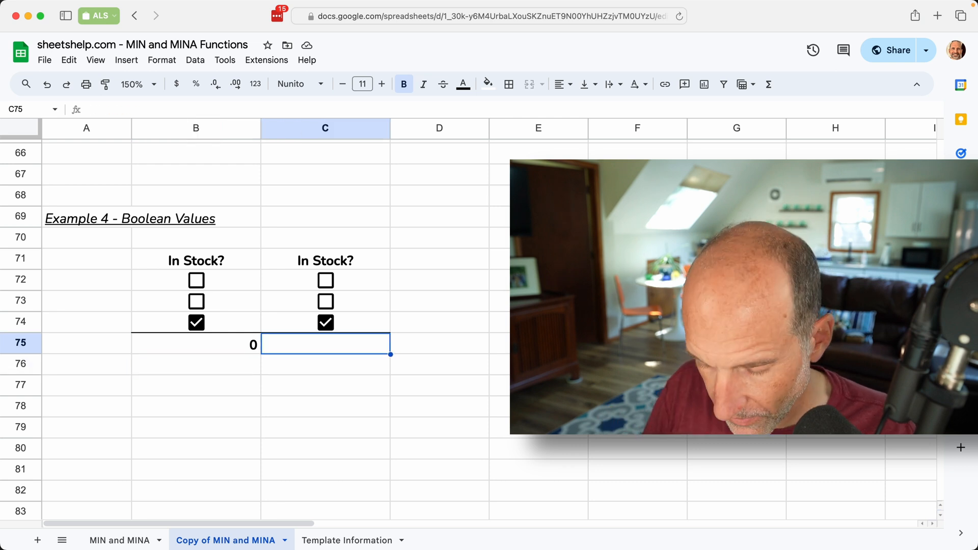
{"action": "type", "text": "=MINA(C72:C74"}
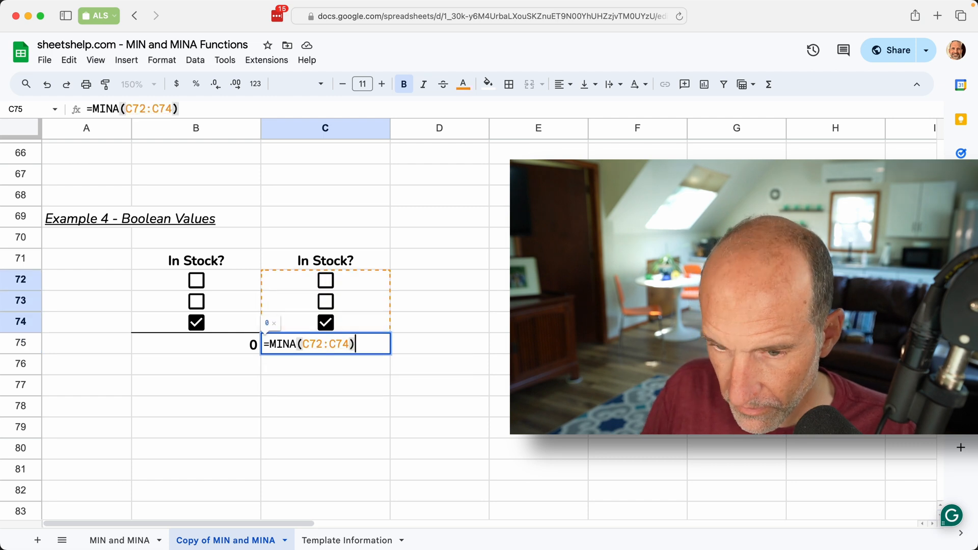
{"action": "key", "text": "Enter"}
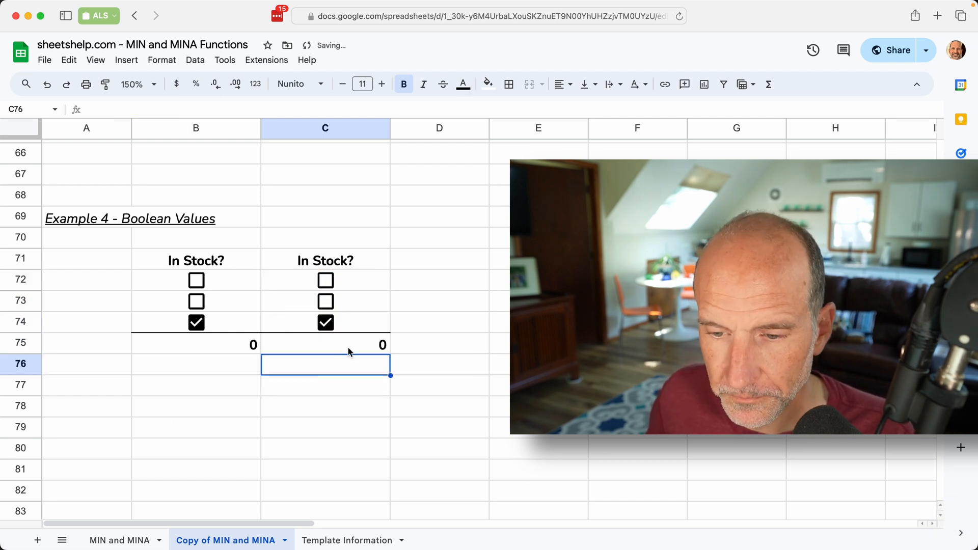
{"action": "type", "text": "=MINA(C72:C74)"}
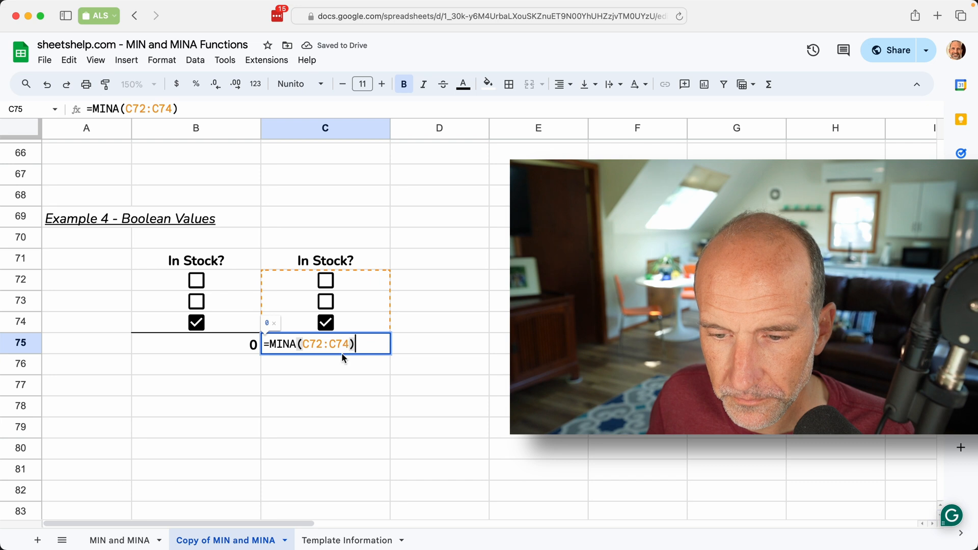
{"action": "key", "text": "Enter"}
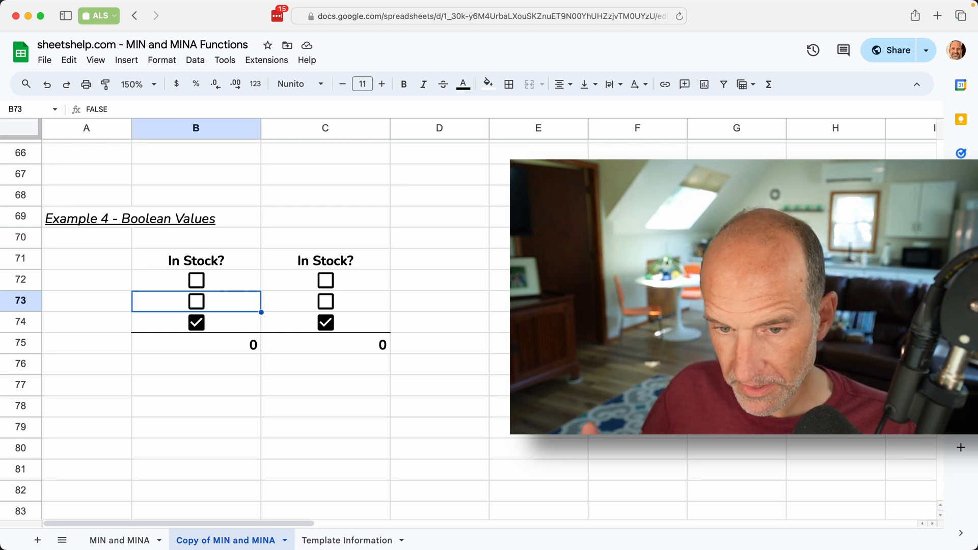
Step: Enter 4 in B73 over the middle checkbox, so the MIN result becomes 4
{"action": "type", "text": "4"}
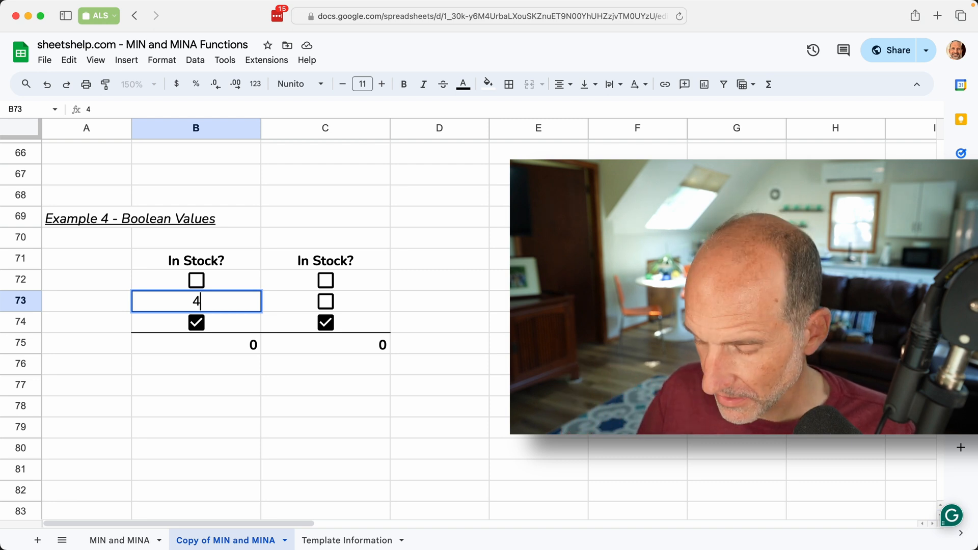
{"action": "key", "text": "Enter"}
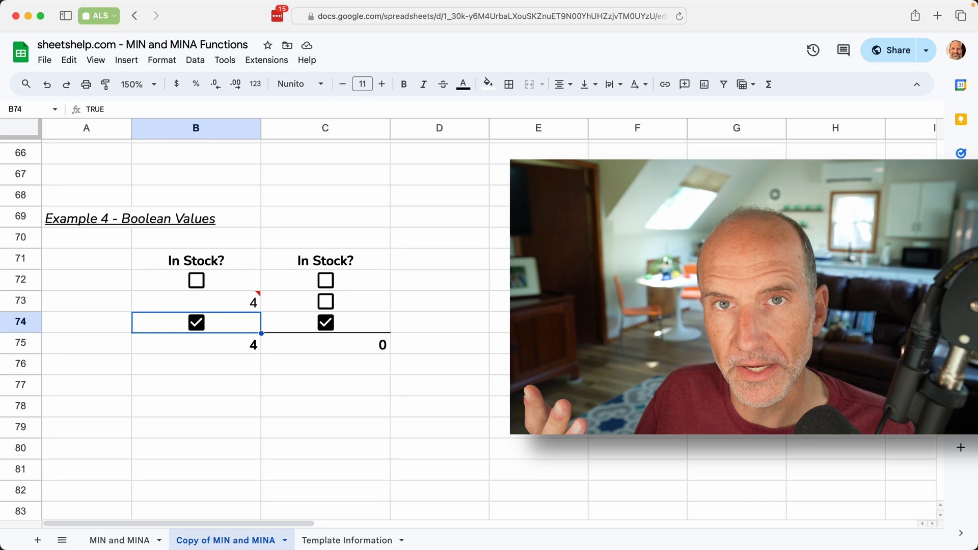
Step: Enter 4 in C73 over the middle checkbox; the MINA result stays 0
{"action": "left_click", "coordinate": [325, 301]}
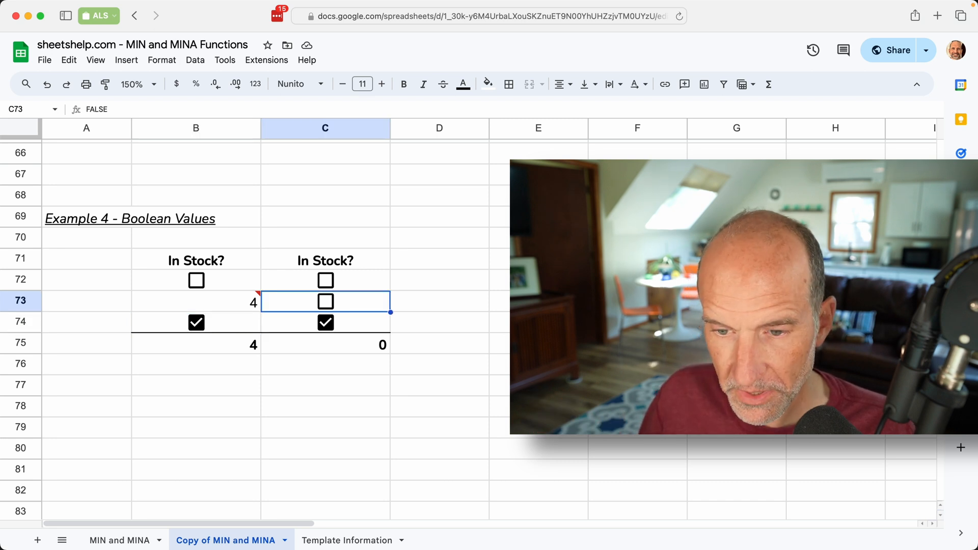
{"action": "type", "text": "4"}
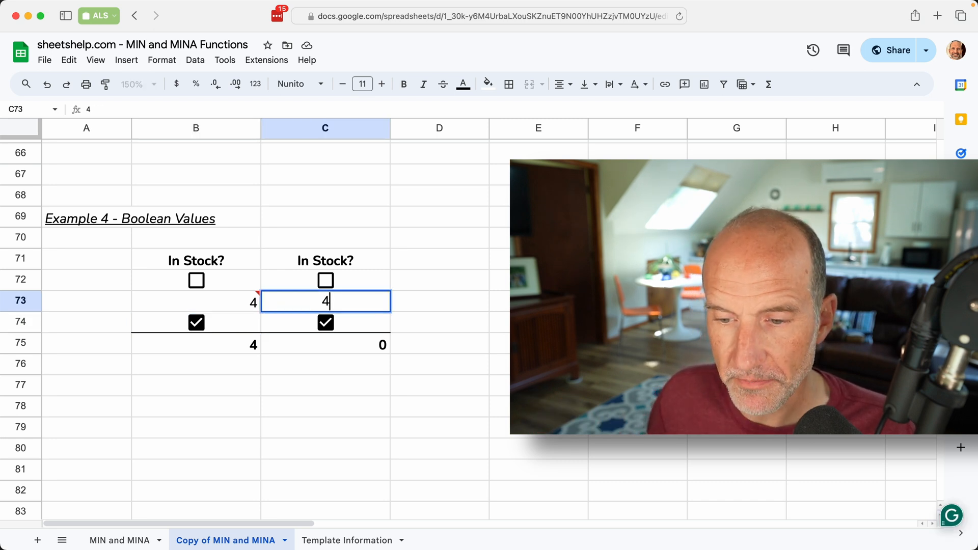
{"action": "key", "text": "Enter"}
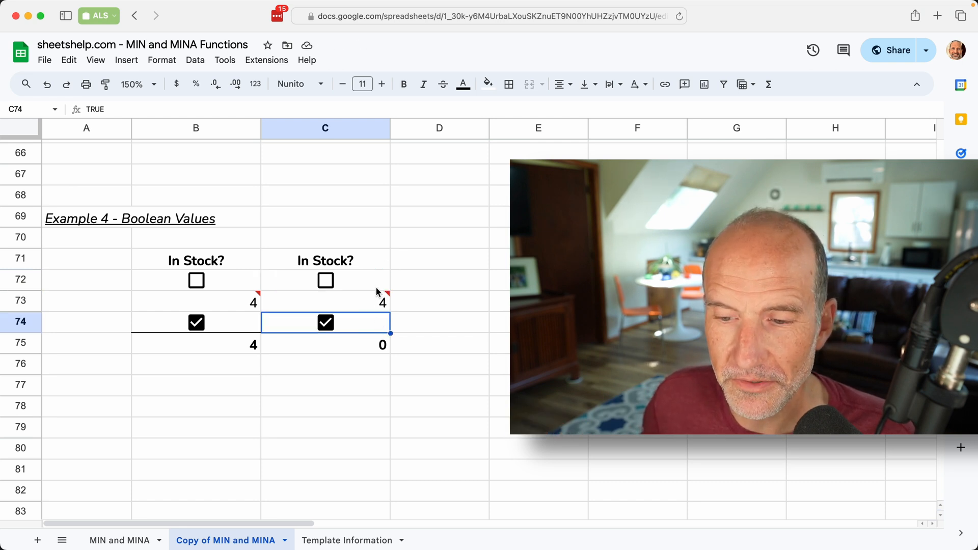
{"action": "left_click", "coordinate": [439, 279]}
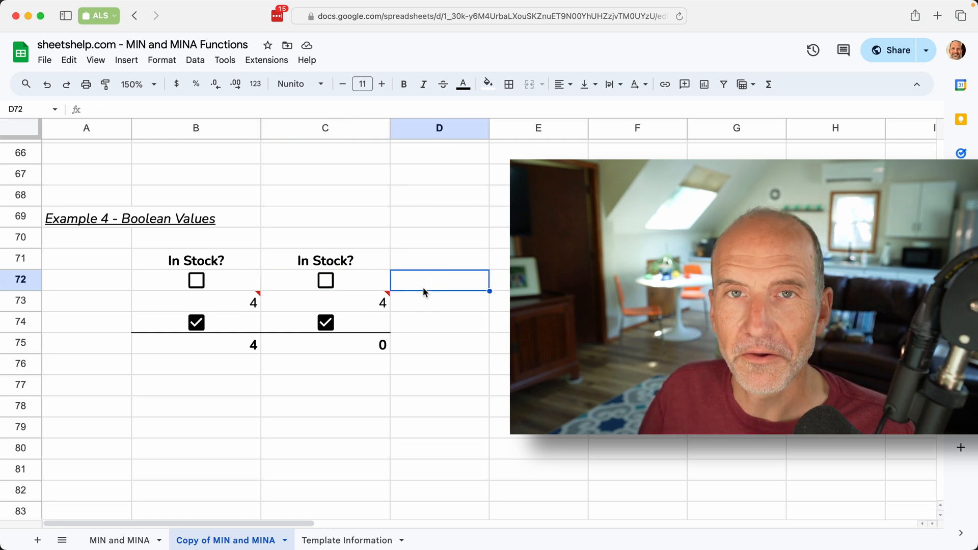